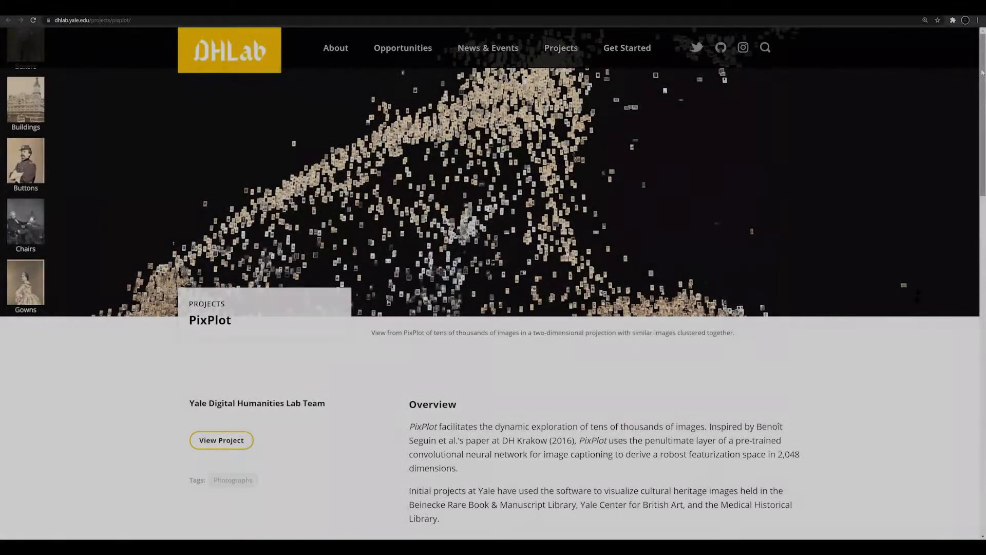
- Scroll the PixPlot project page through Overview, Dimensionality Reduction, Dynamic Visualization and Software Updates
scroll("down", 3)
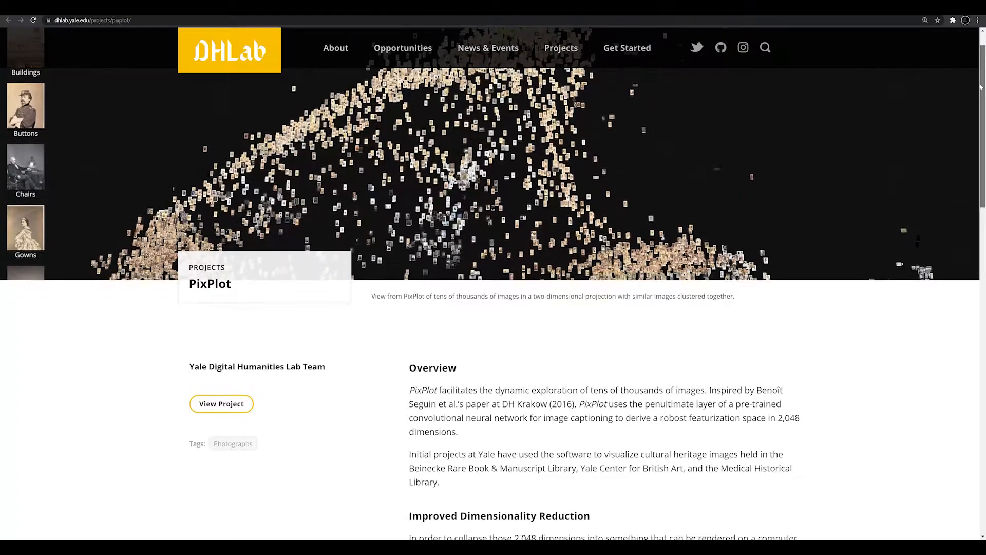
scroll("down", 3)
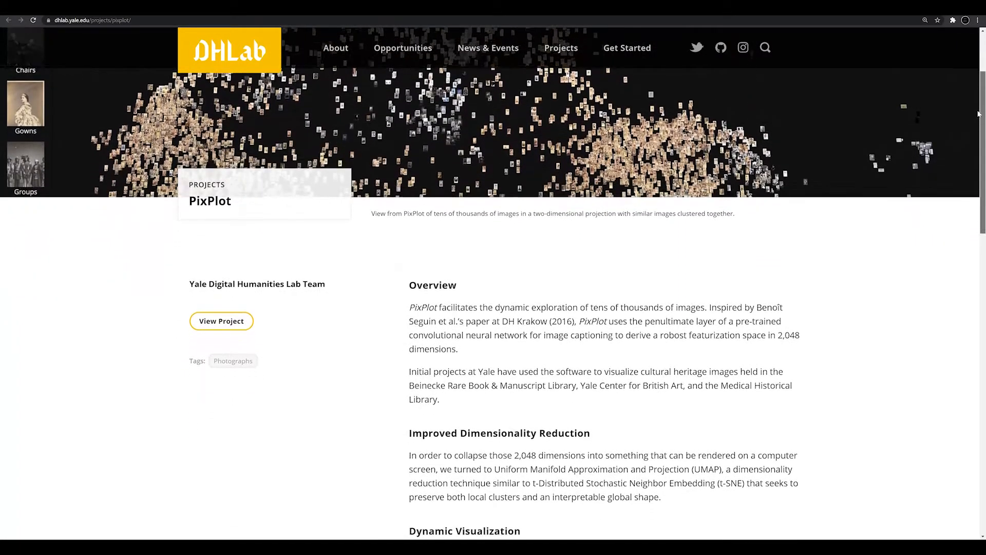
scroll("down", 3)
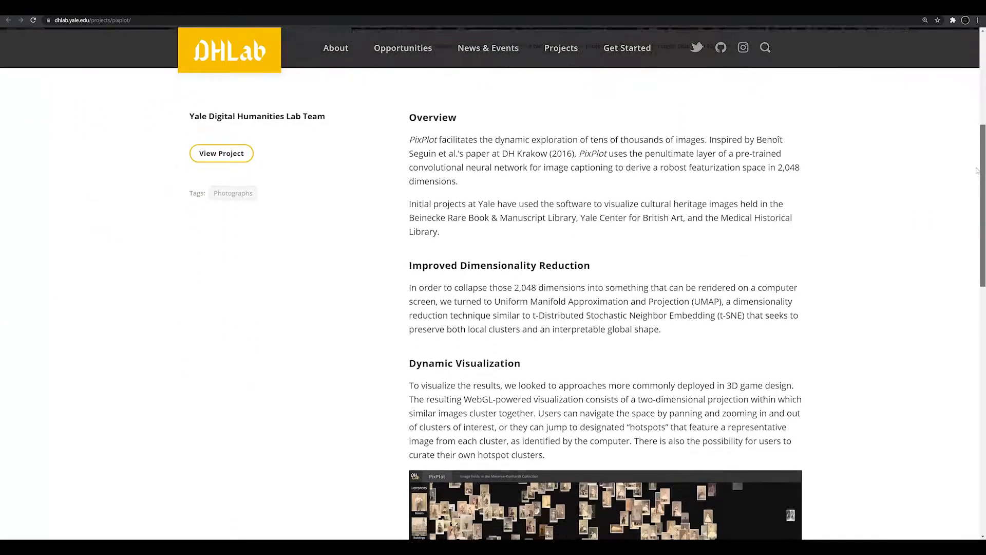
scroll("down", 3)
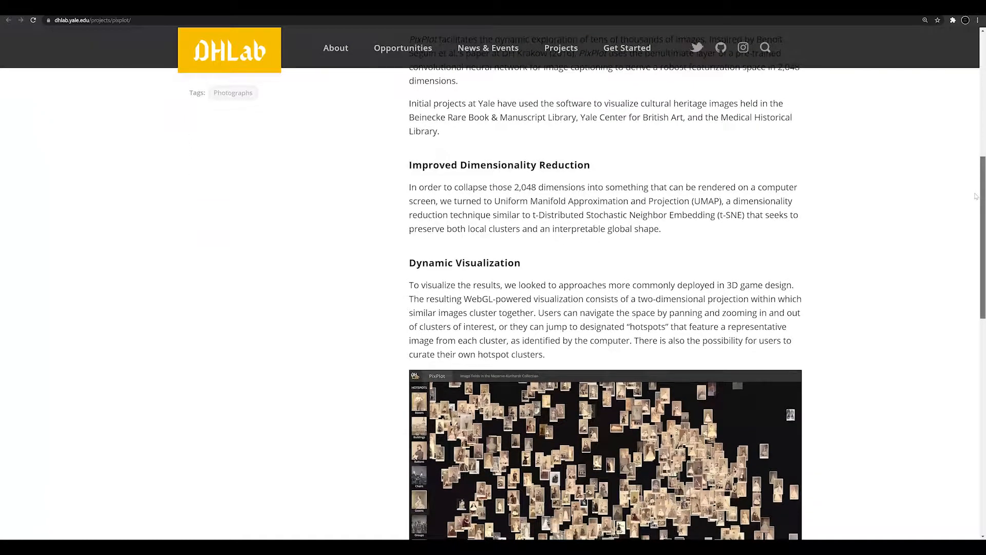
scroll("down", 3)
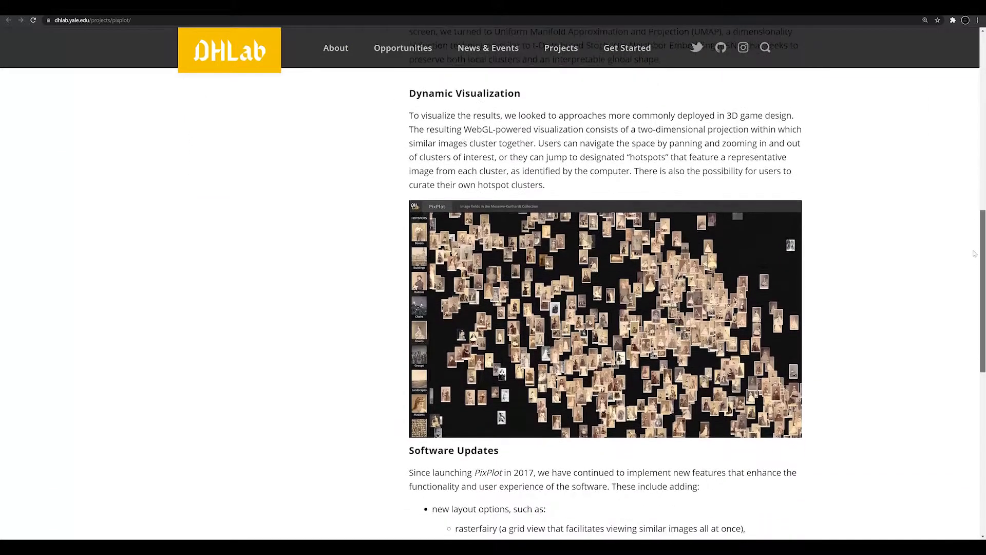
scroll("down", 3)
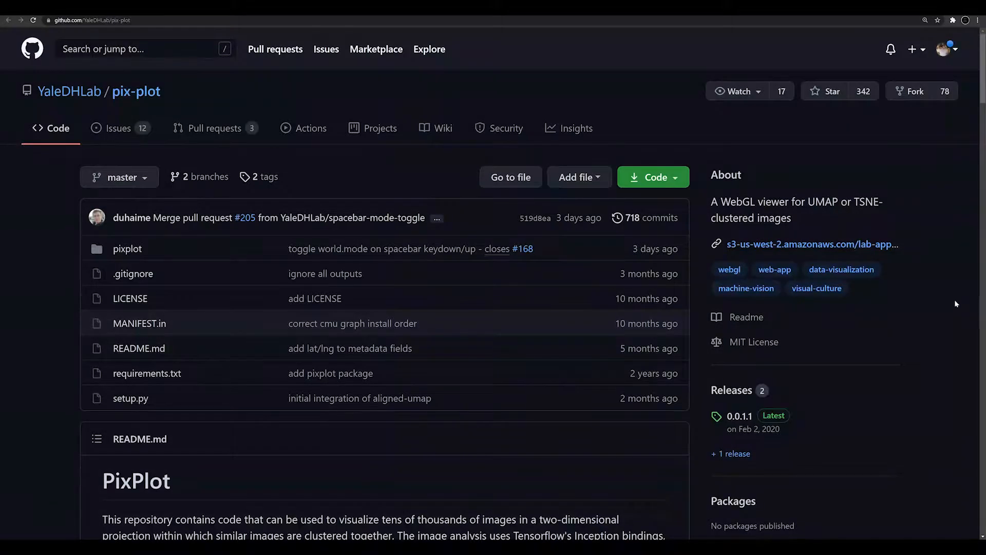
- Scroll the pix-plot README through Dependencies, Quickstart, Sample Data and Creating Massive Plots
scroll("down", 3)
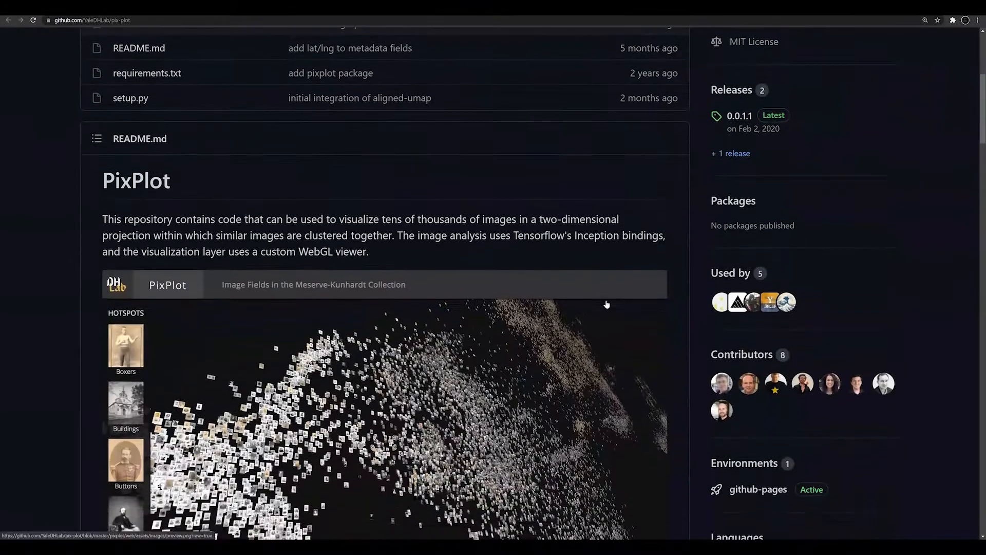
scroll("down", 3)
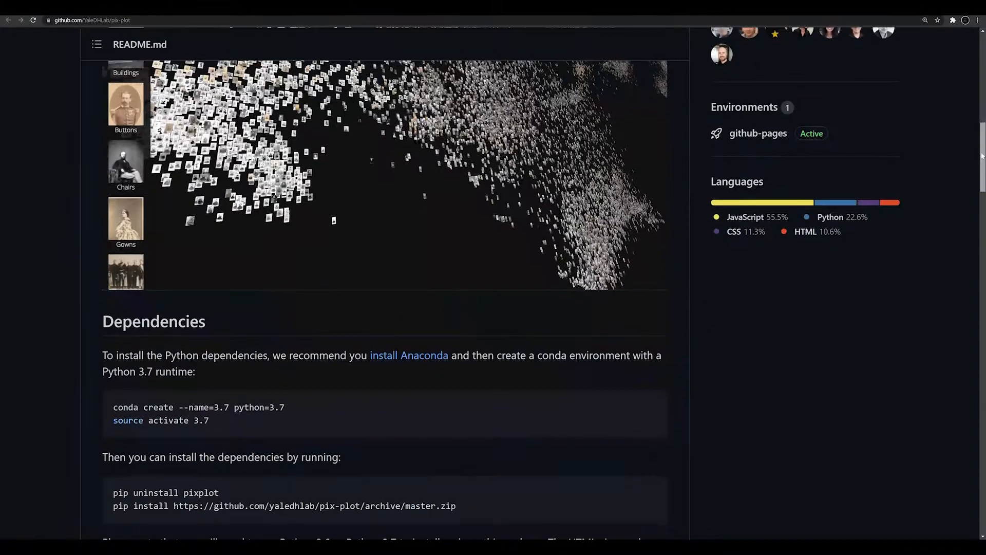
scroll("down", 3)
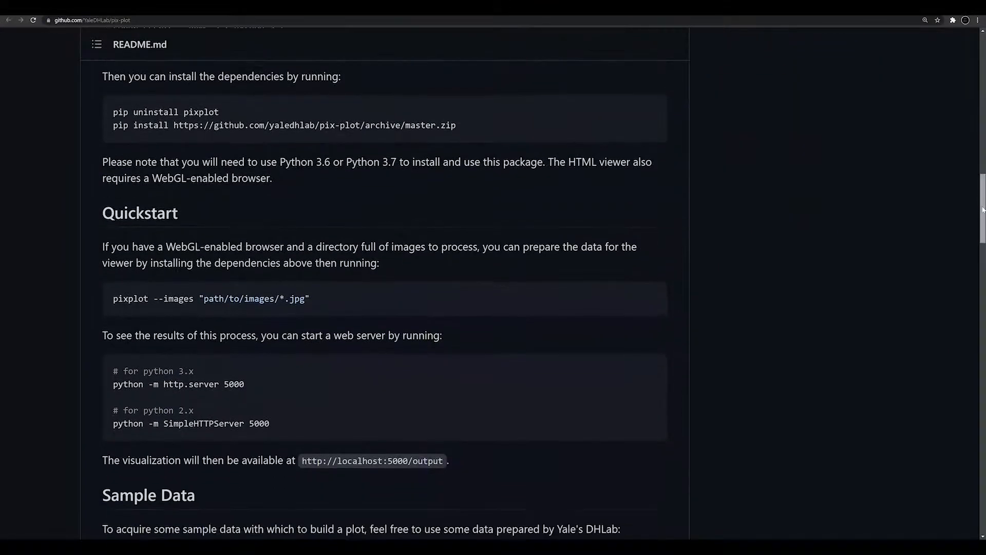
scroll("down", 3)
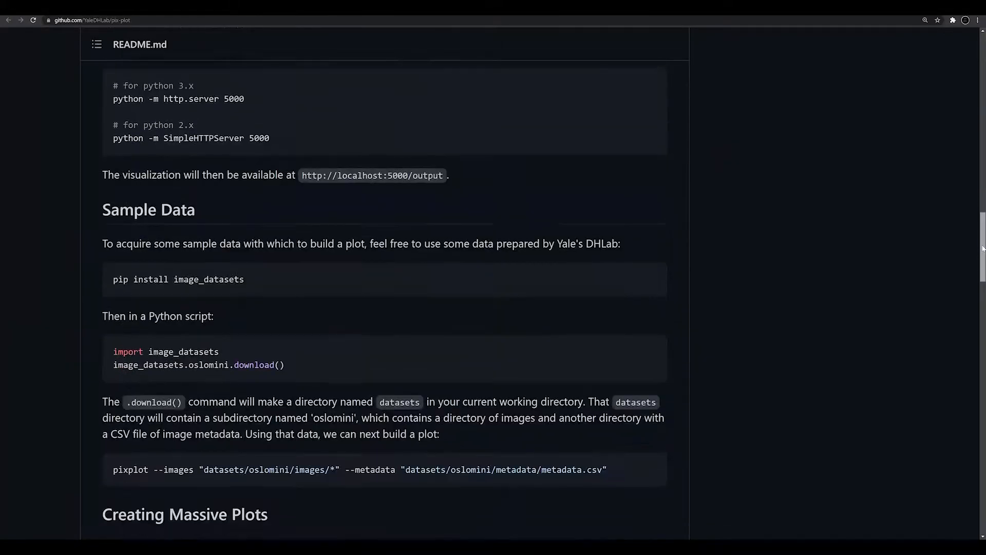
scroll("down", 3)
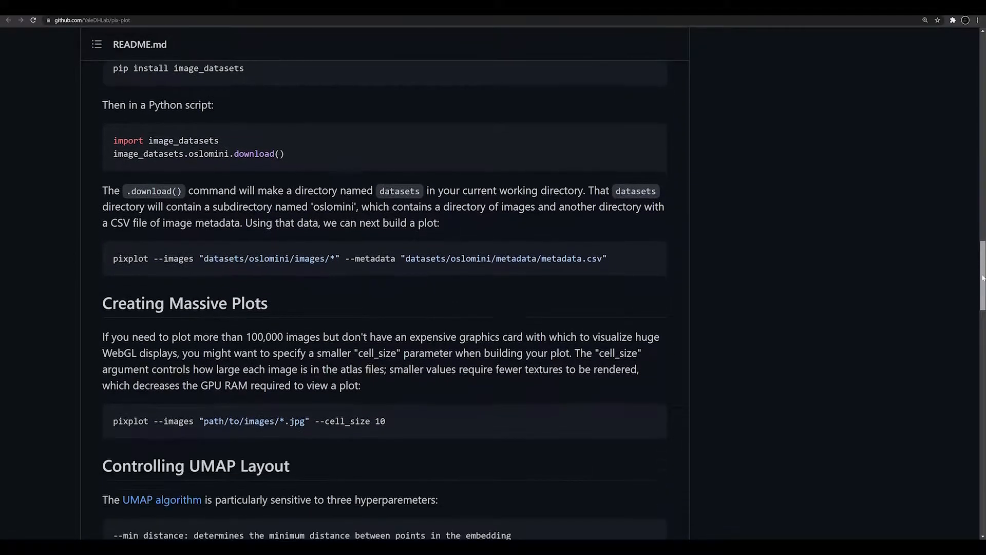
scroll("down", 3)
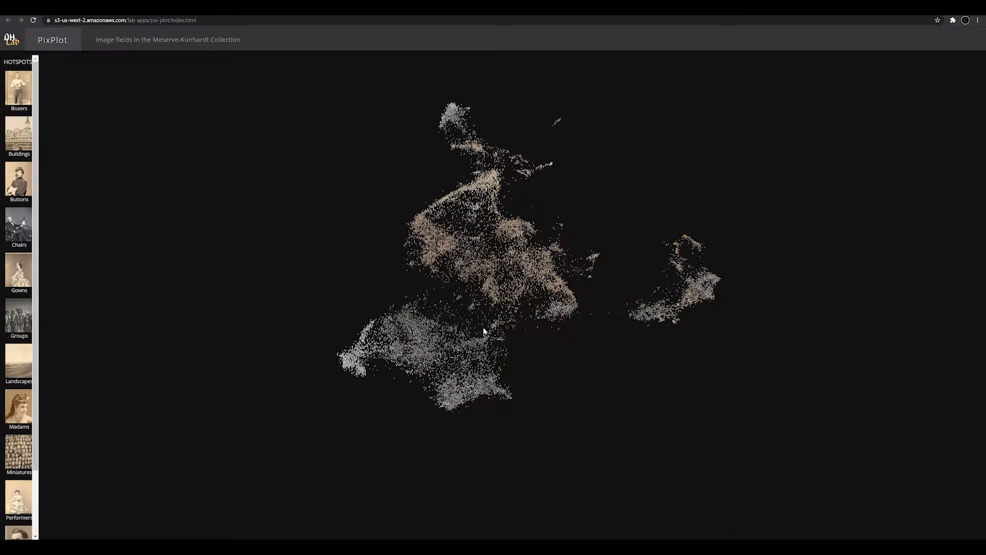
mouse_move(476, 350)
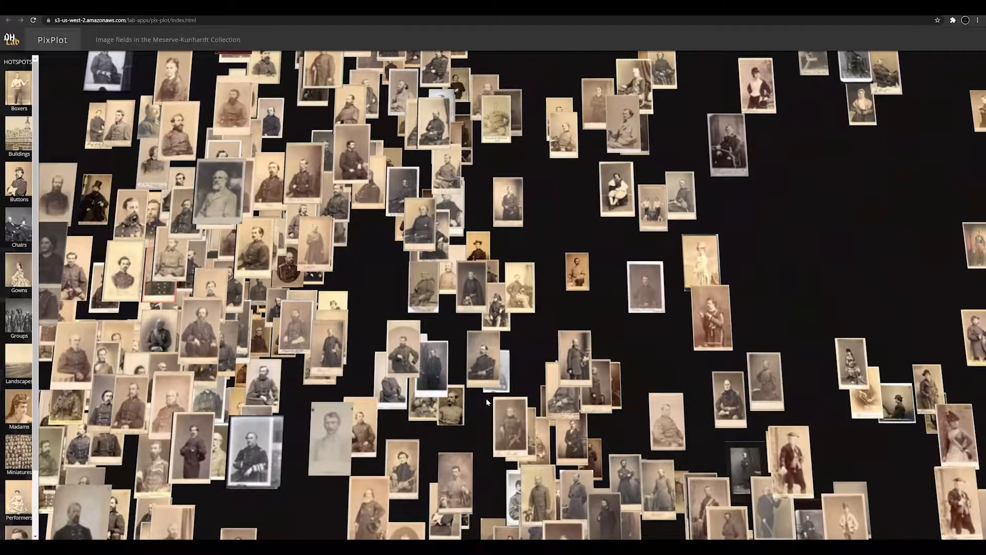
- Zoom into the portrait clusters, back out, then into the standing full-length figures
scroll("down", 3)
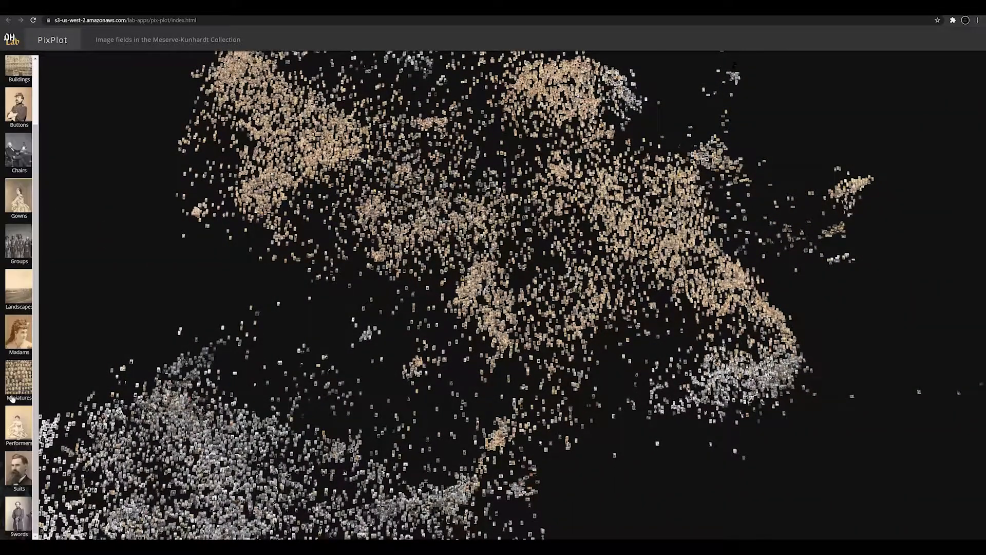
scroll("up", 3)
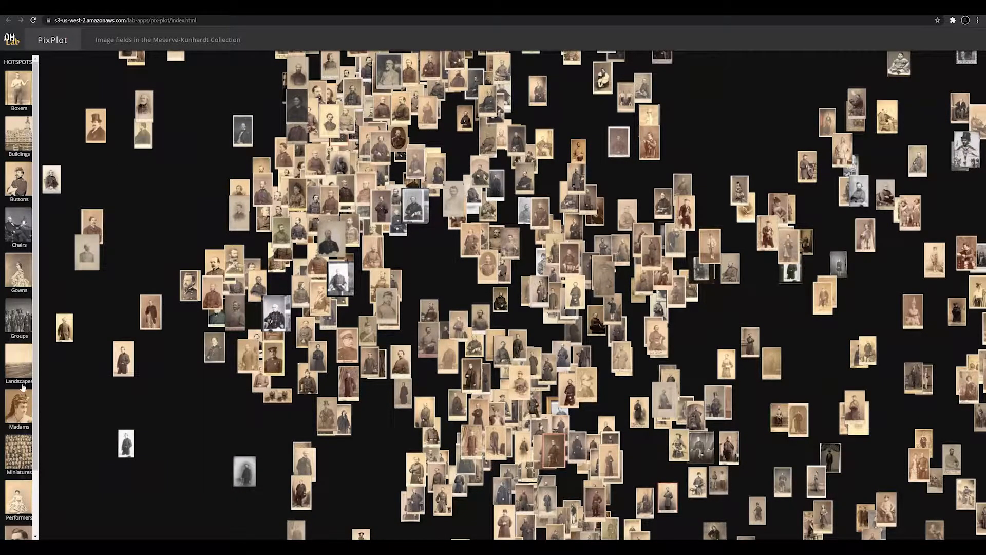
scroll("down", 3)
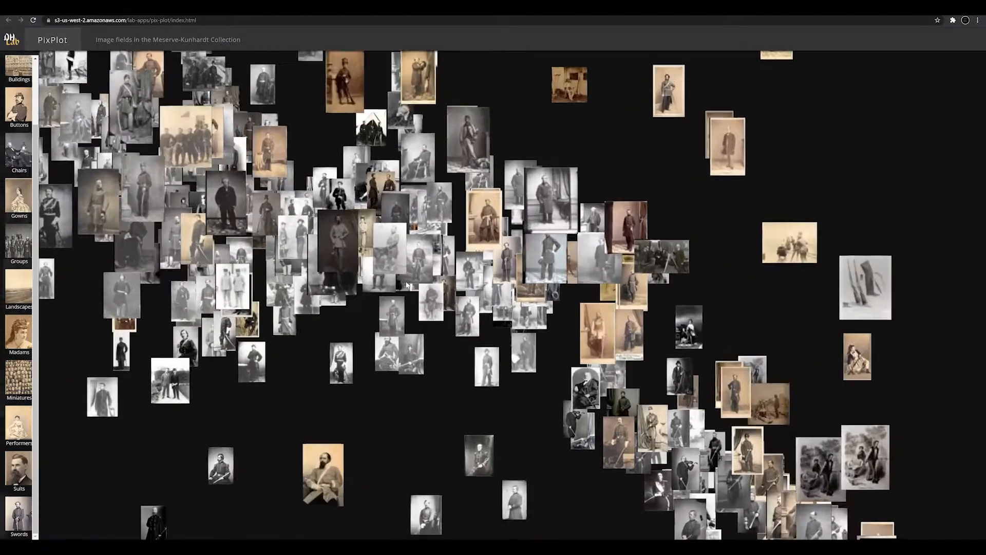
scroll("up", 3)
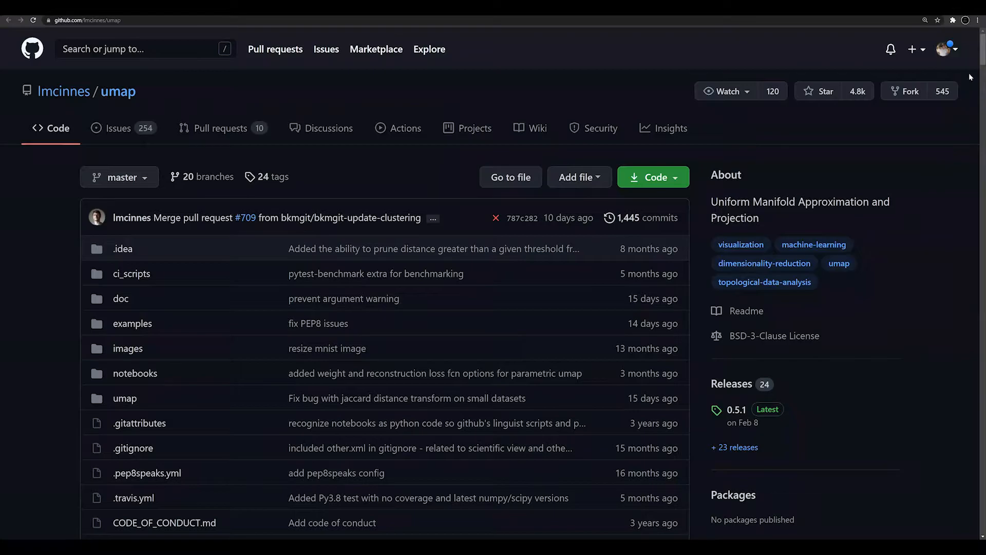
- Scroll the lmcinnes/umap page past the file list to the README's UMAP section
scroll("down", 3)
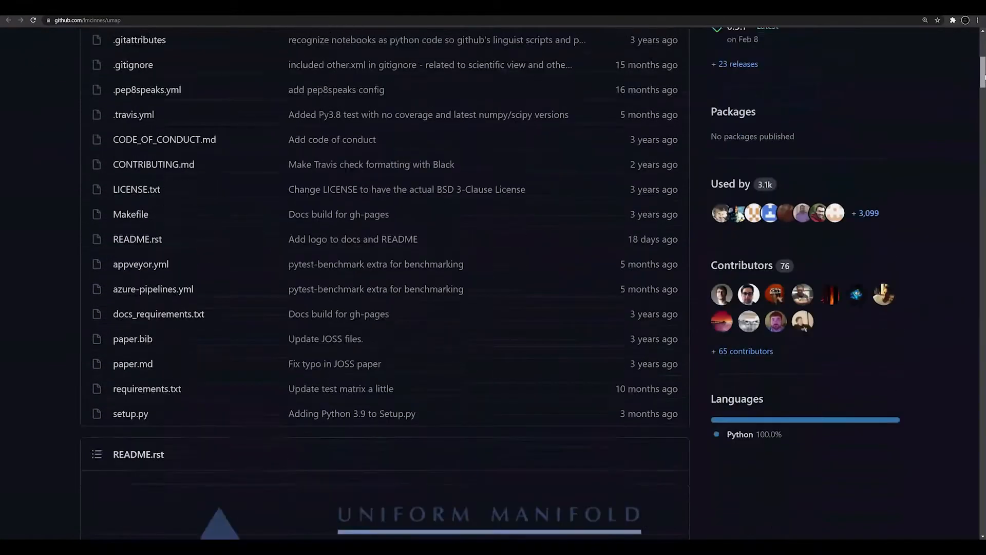
scroll("down", 3)
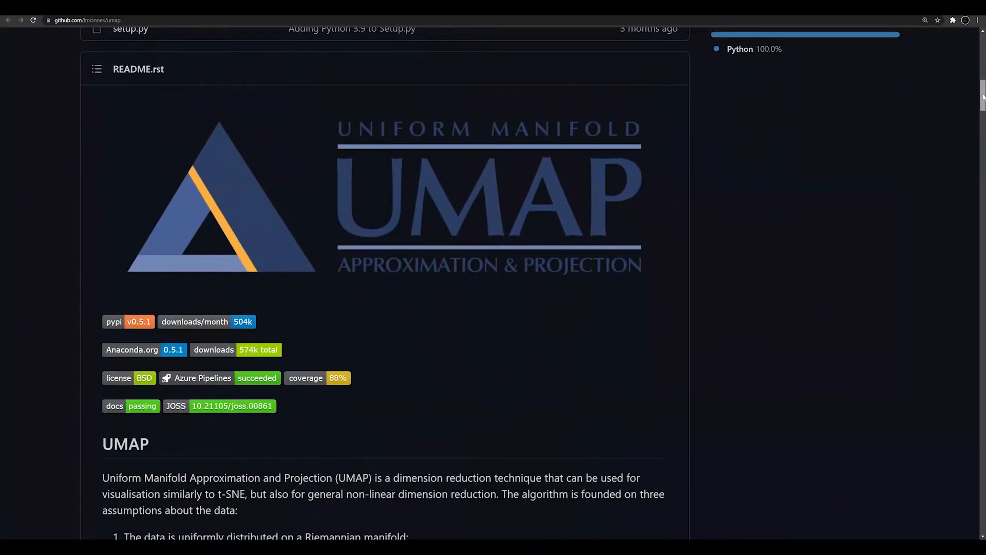
scroll("down", 3)
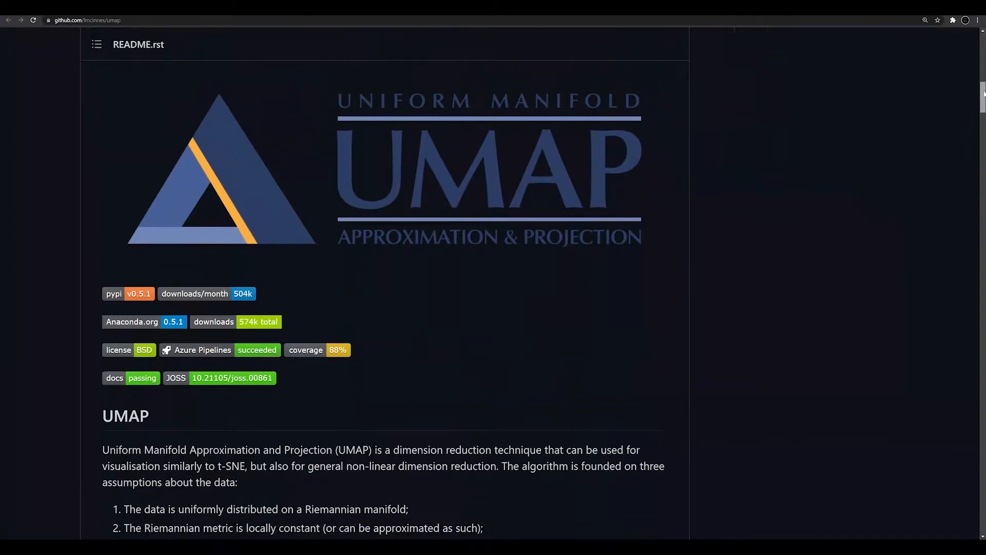
scroll("up", 3)
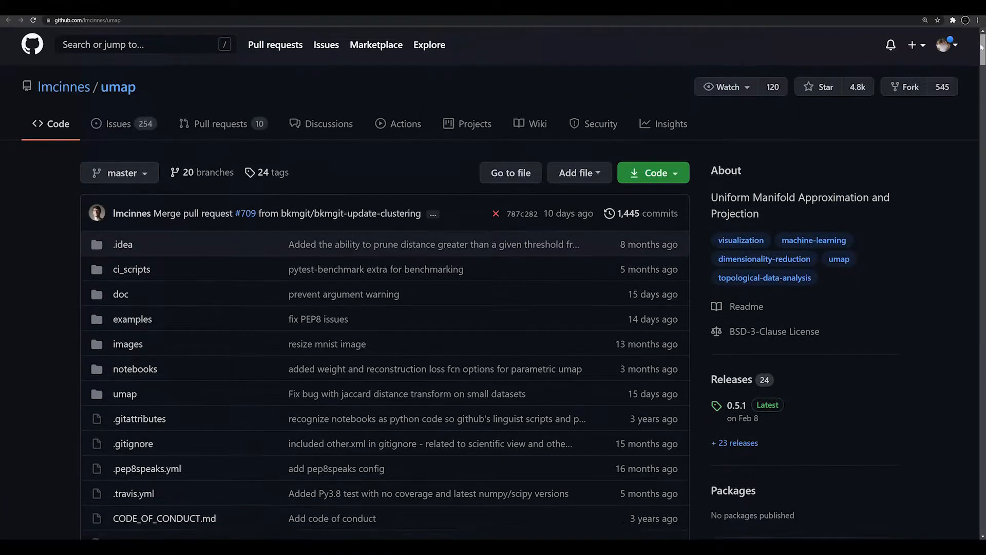
scroll("down", 3)
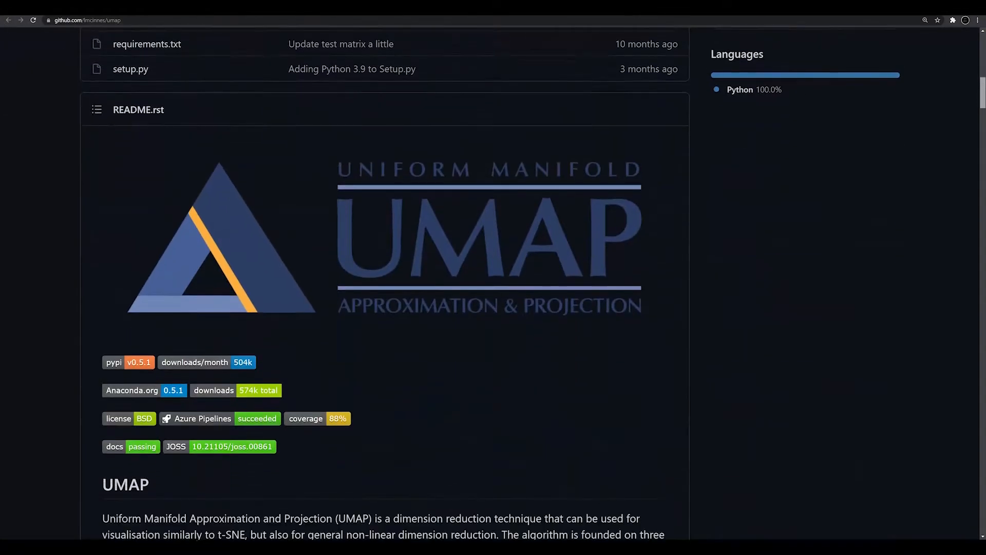
scroll("down", 3)
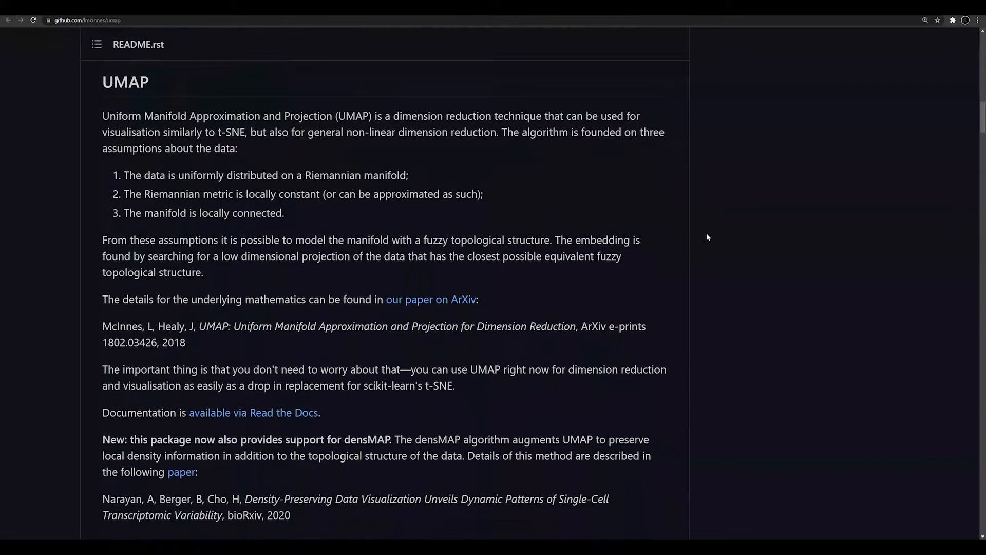
- Open the UMAP paper's arXiv abstract page, then its full-text PDF
left_click(431, 300)
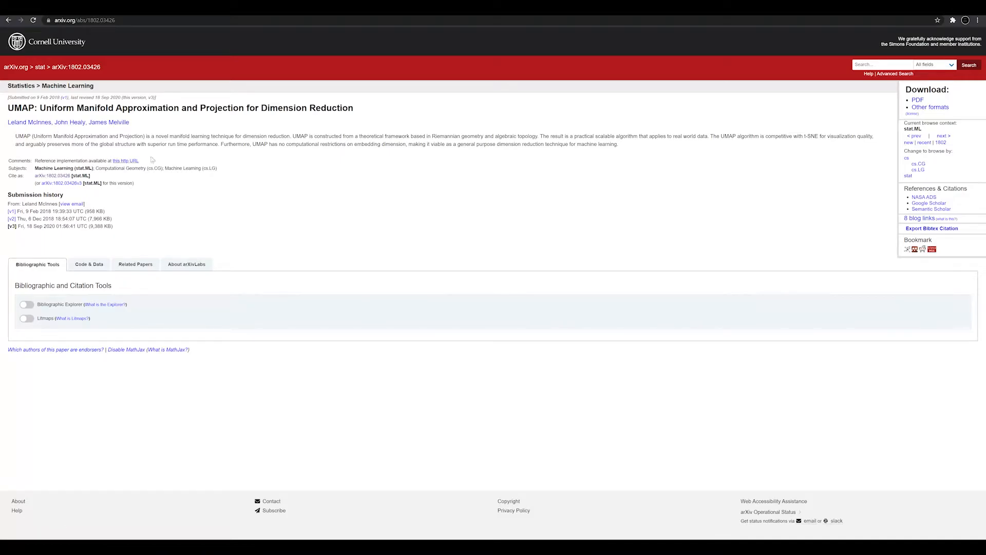
mouse_move(262, 183)
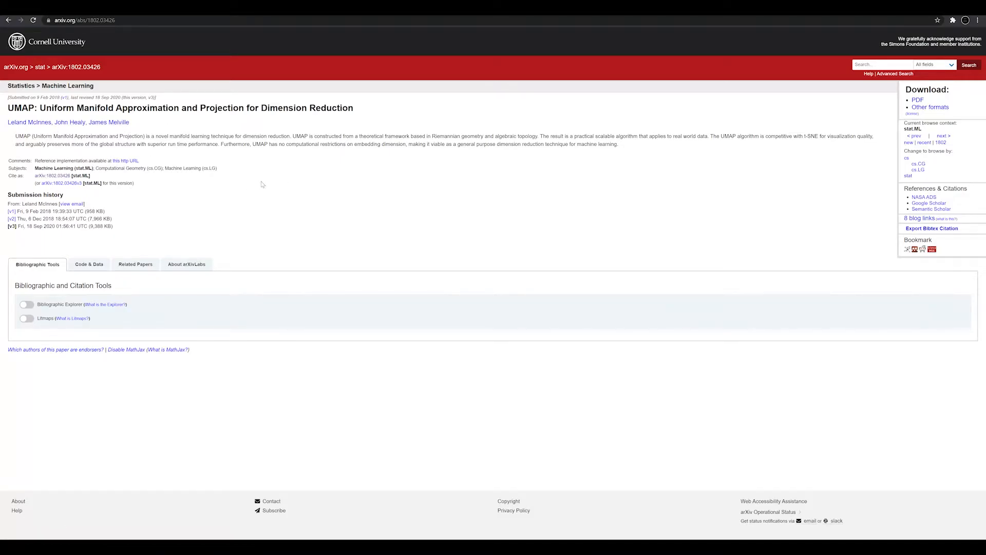
mouse_move(208, 188)
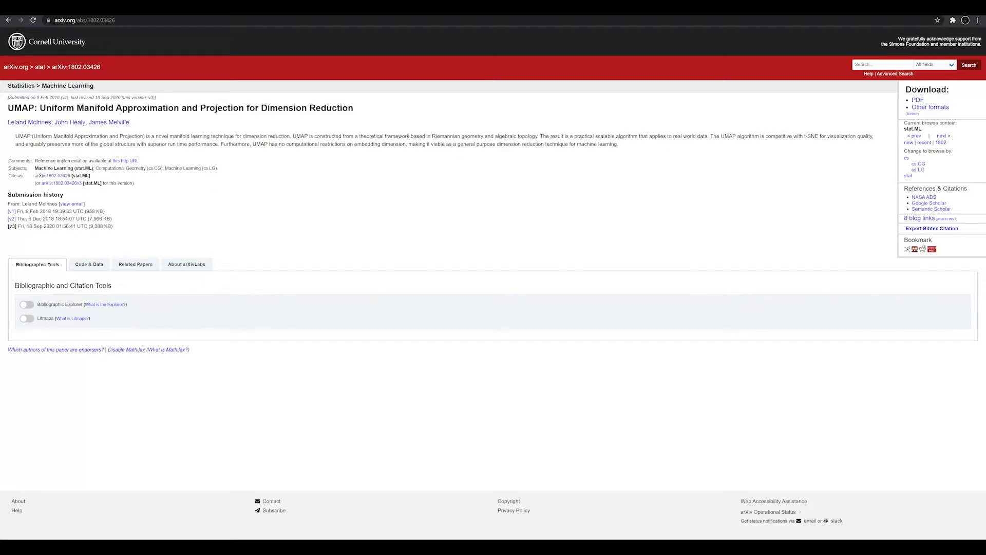
left_click(916, 100)
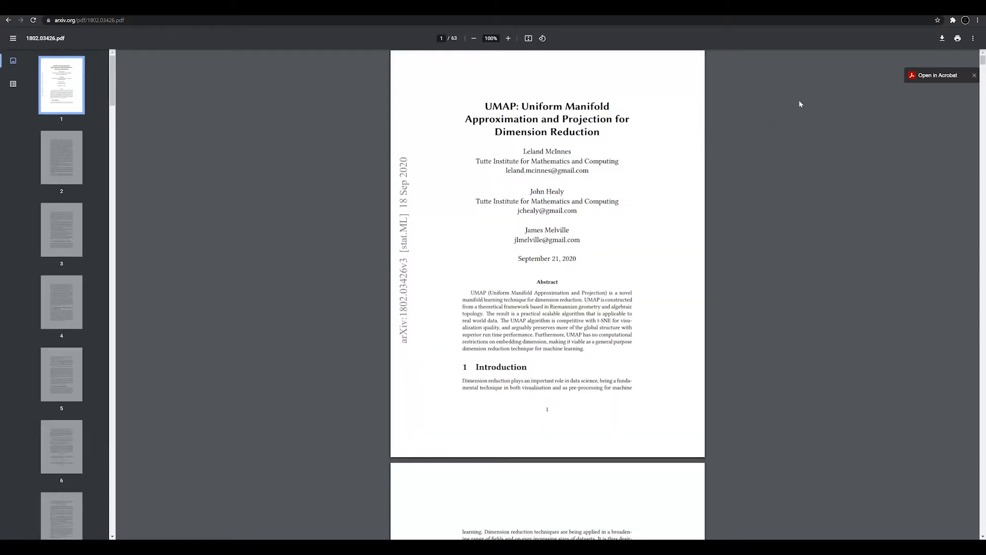
mouse_move(803, 109)
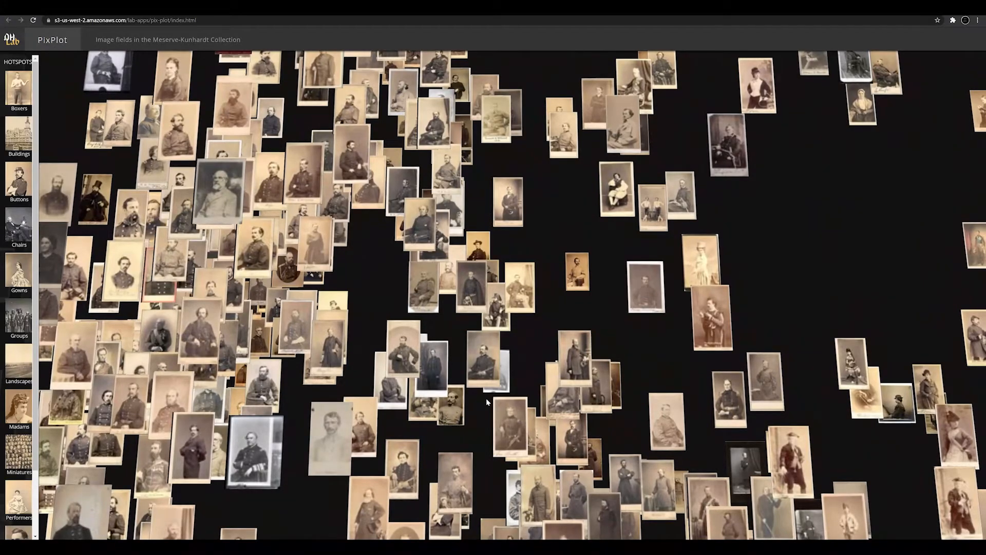
- Zoom out over the whole image map, then into the grayscale full-length portrait cluster
scroll("down", 3)
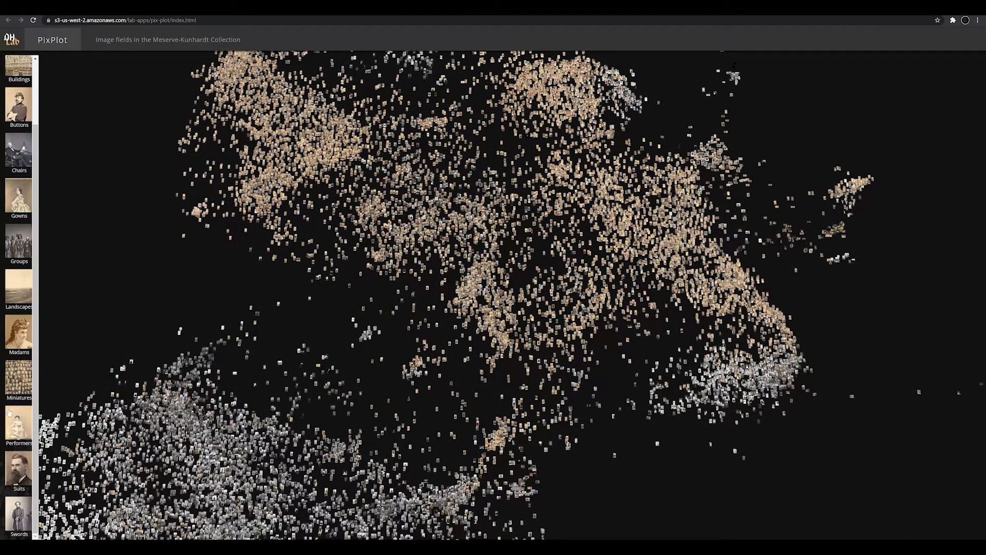
scroll("up", 3)
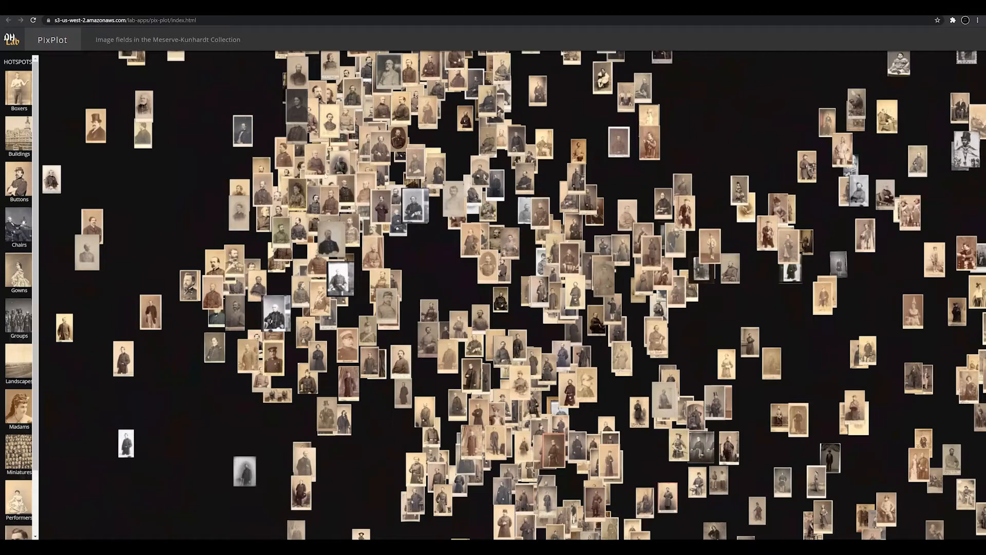
scroll("down", 3)
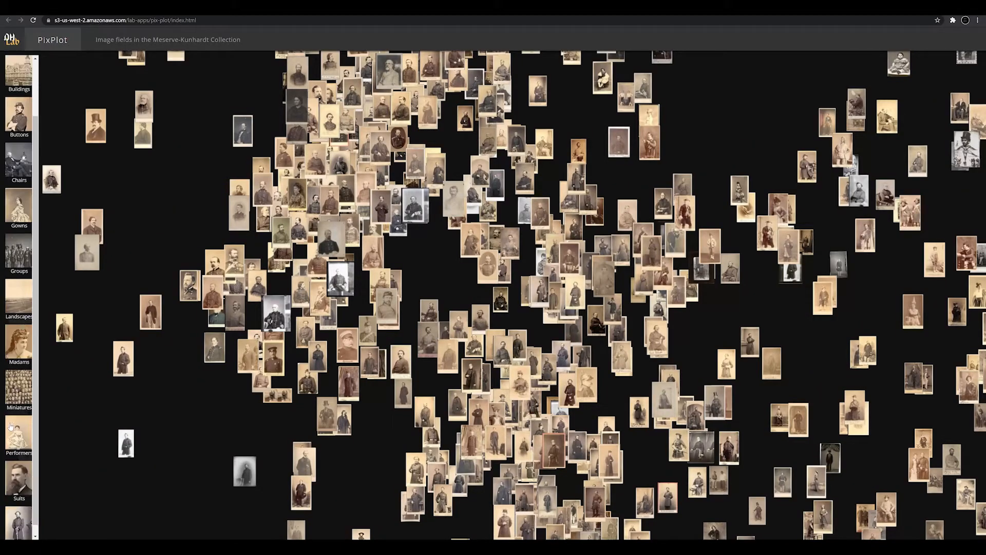
scroll("down", 3)
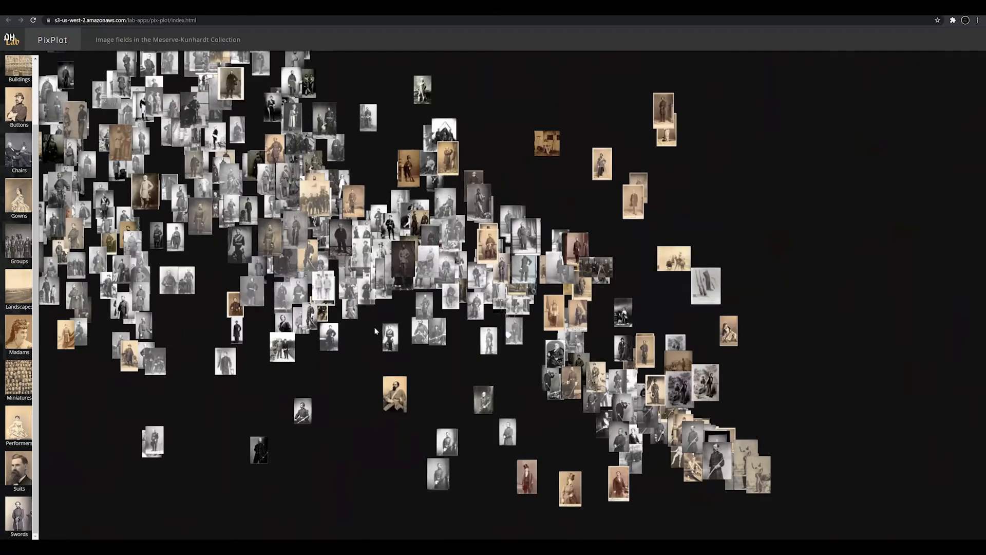
scroll("up", 3)
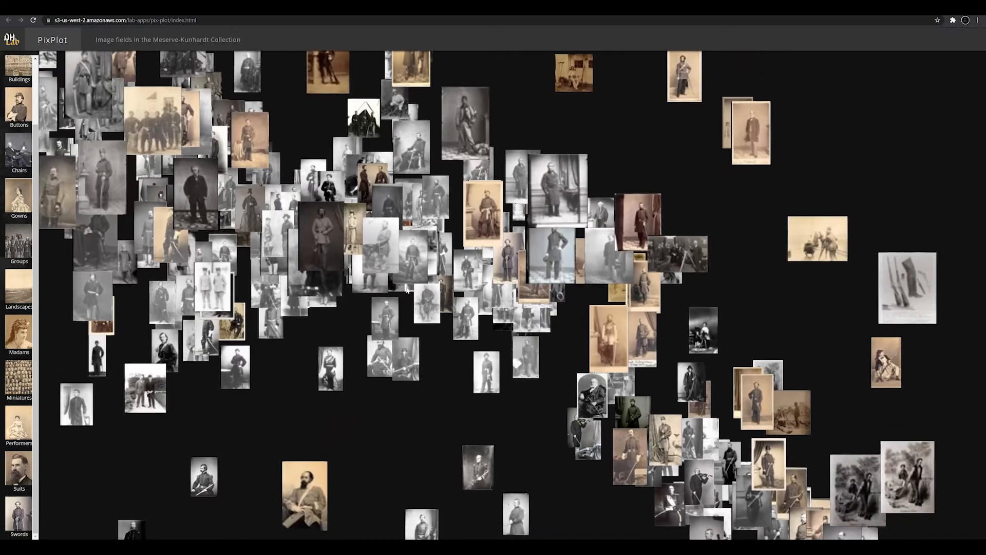